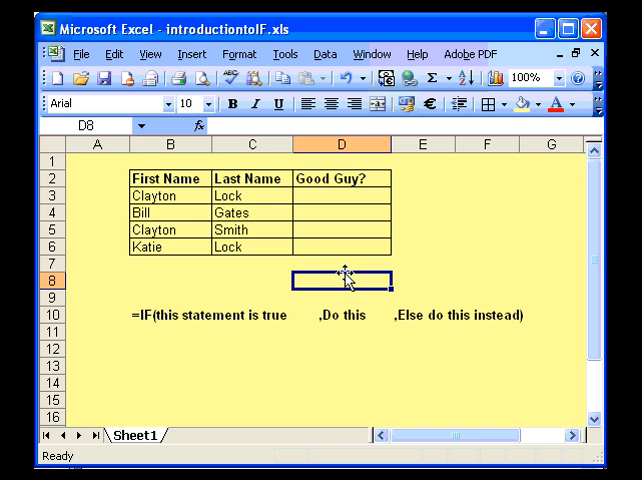
mouse_move(275, 244)
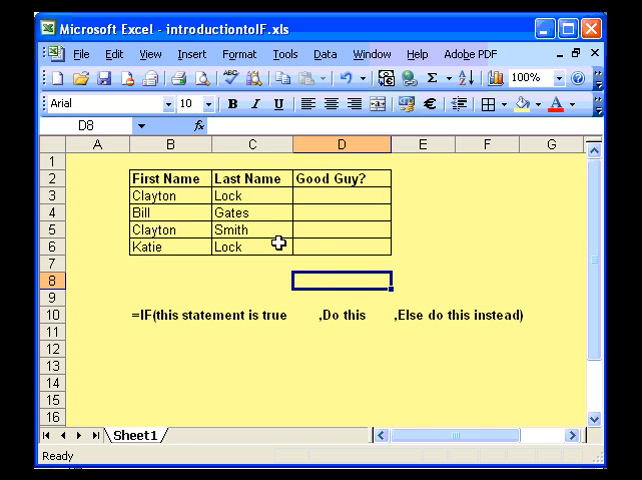
mouse_move(318, 195)
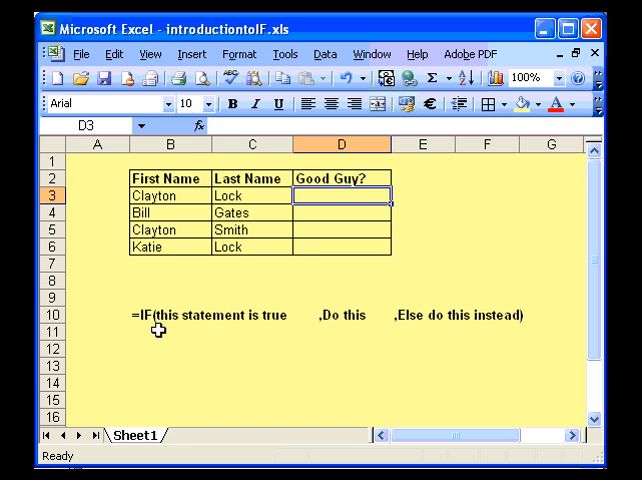
mouse_move(271, 323)
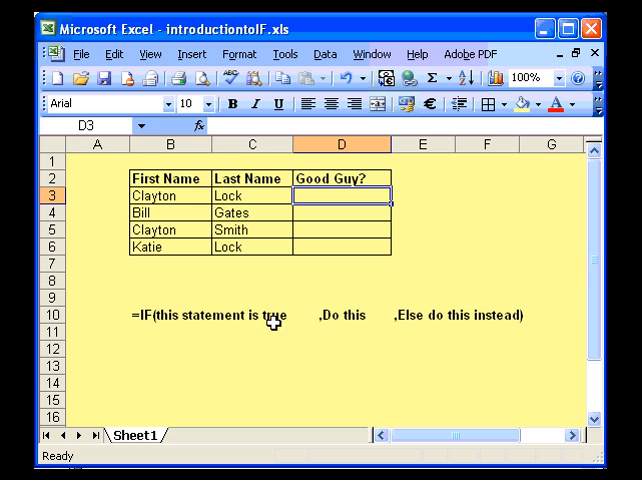
mouse_move(299, 324)
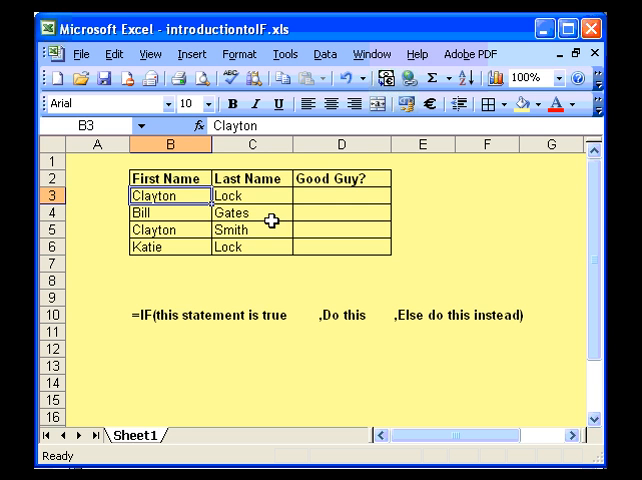
mouse_move(325, 317)
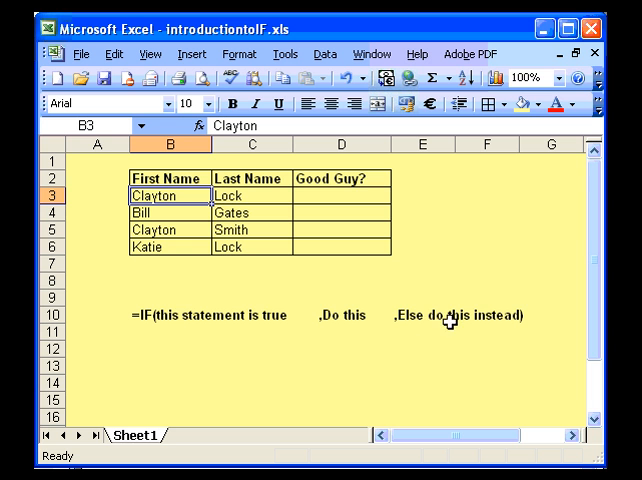
mouse_move(519, 320)
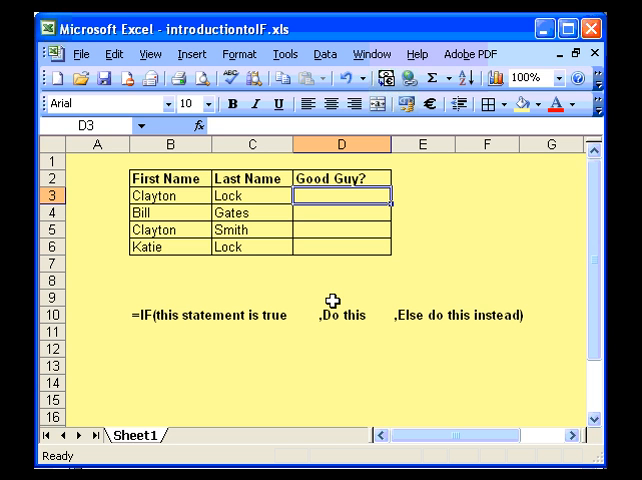
Enter =IF(B3="Clayton","Yes","No") in D3.
type("=if")
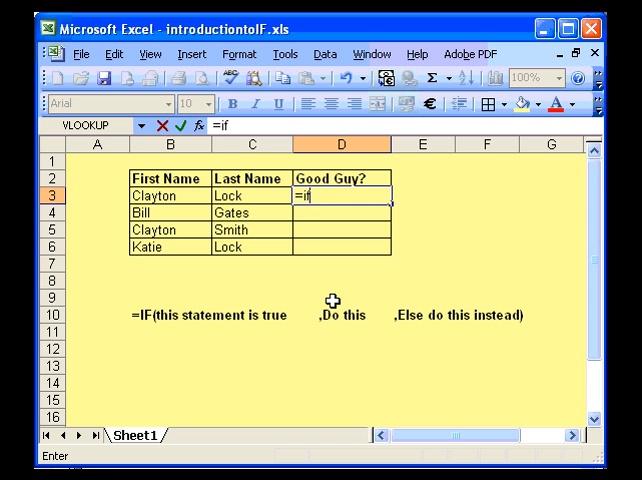
type("(")
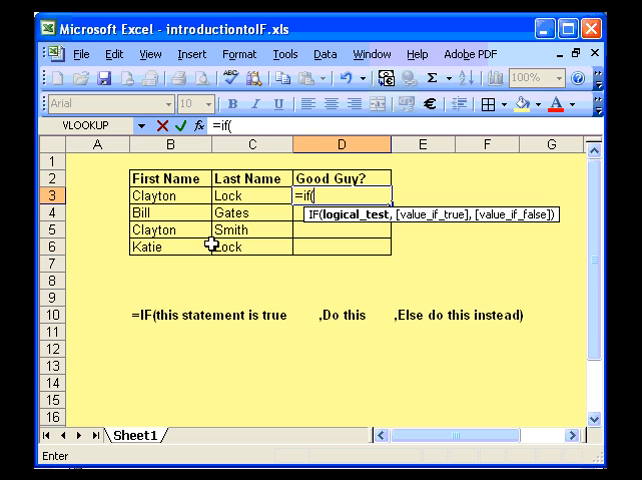
left_click(167, 195)
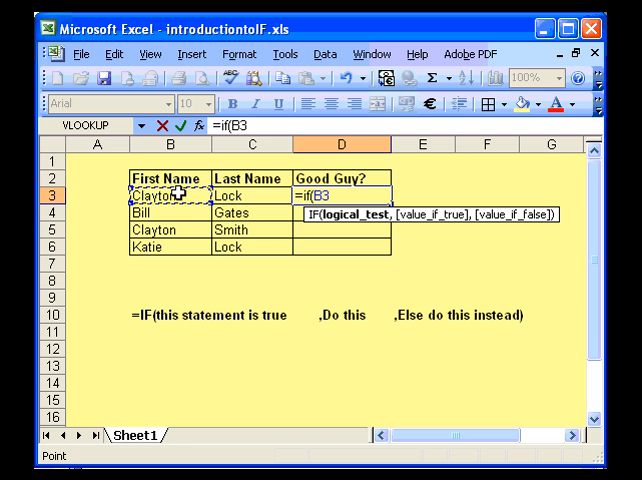
type("=\"C")
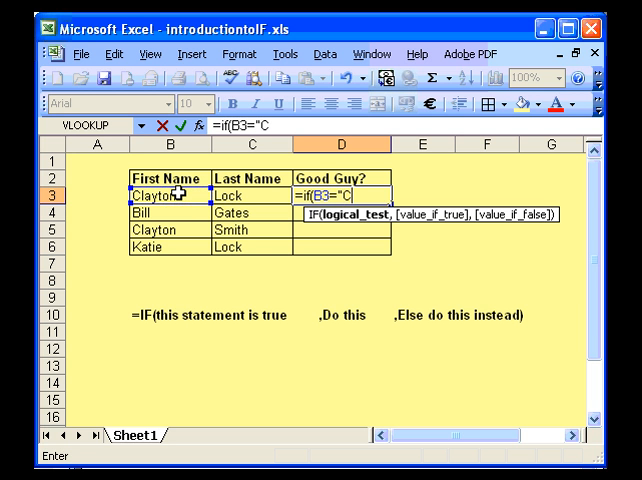
type("layto")
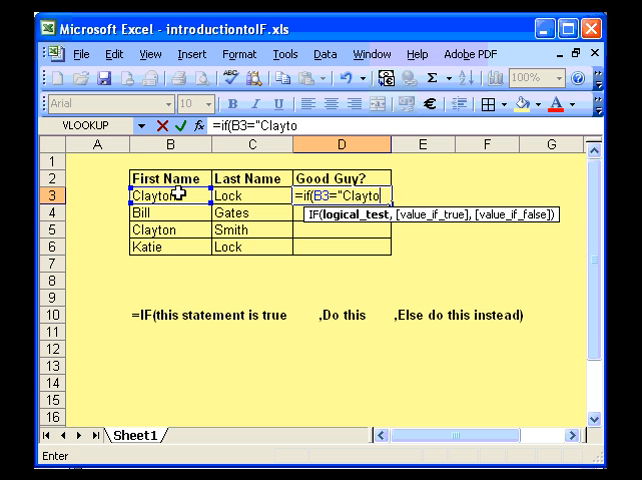
type("n\",")
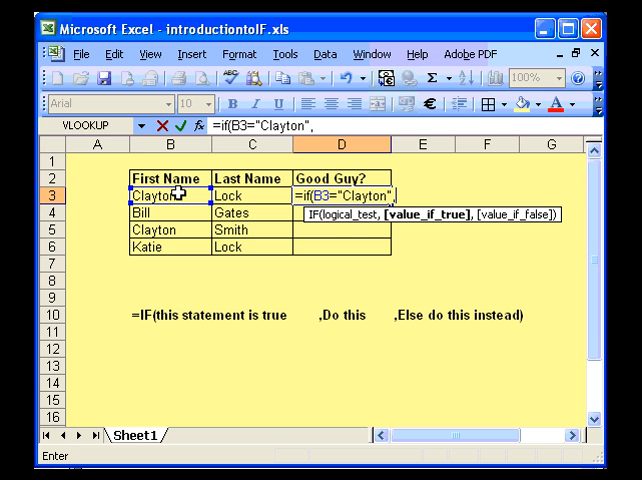
type("\"Yes\",\"")
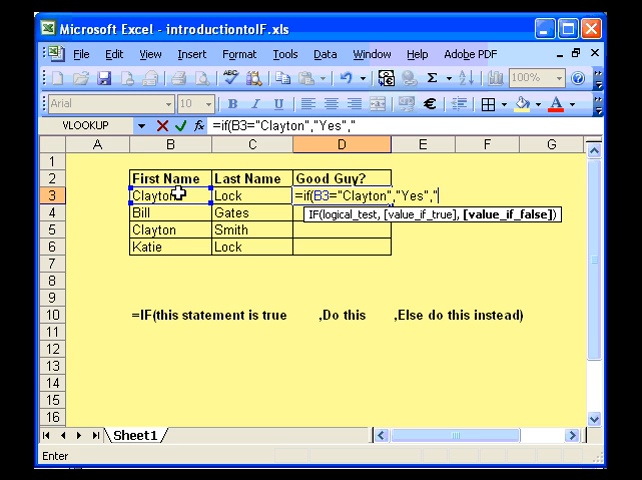
type("No\"")
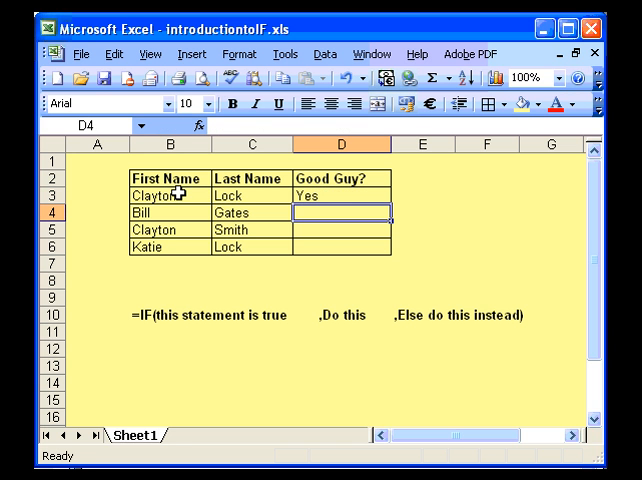
mouse_move(305, 182)
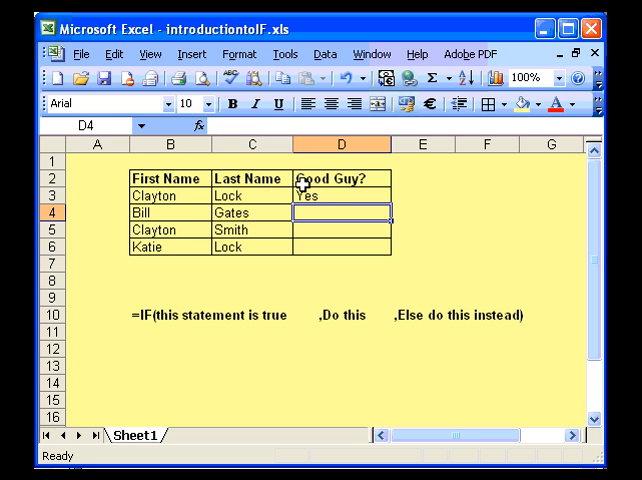
Fill D3's Clayton IF formula down to D6 and review D3's formula.
left_click(340, 198)
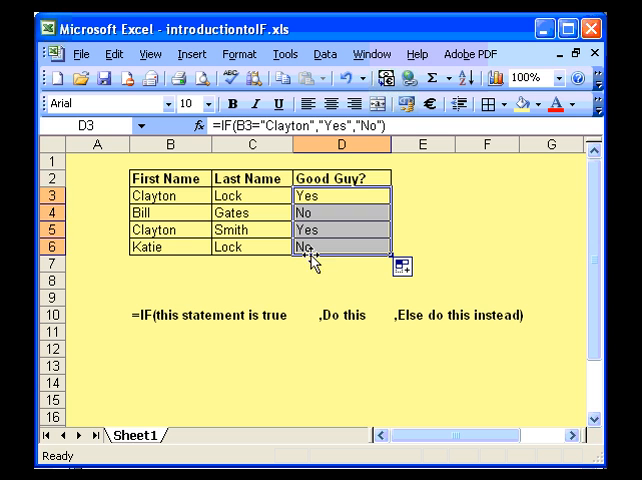
left_click(318, 247)
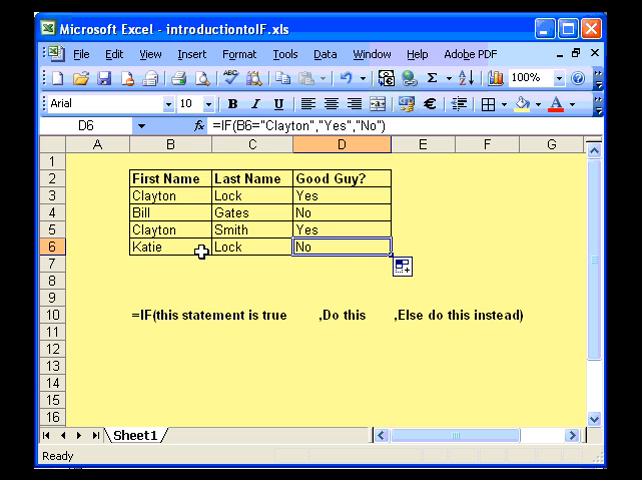
mouse_move(349, 140)
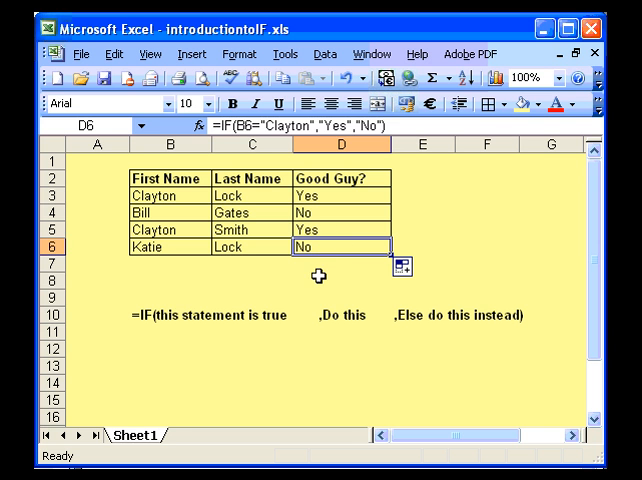
left_click(340, 191)
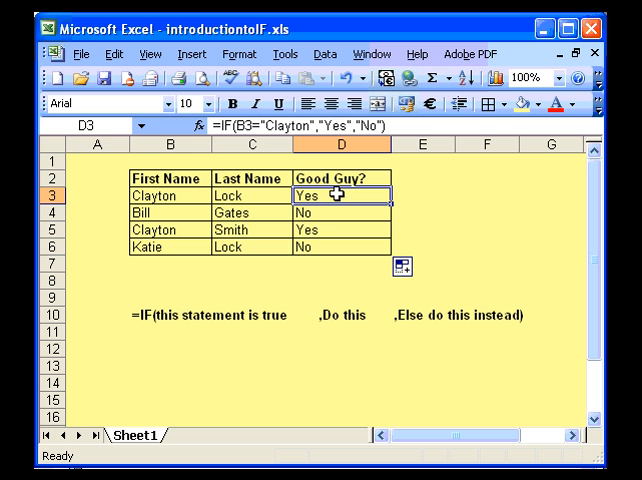
mouse_move(195, 197)
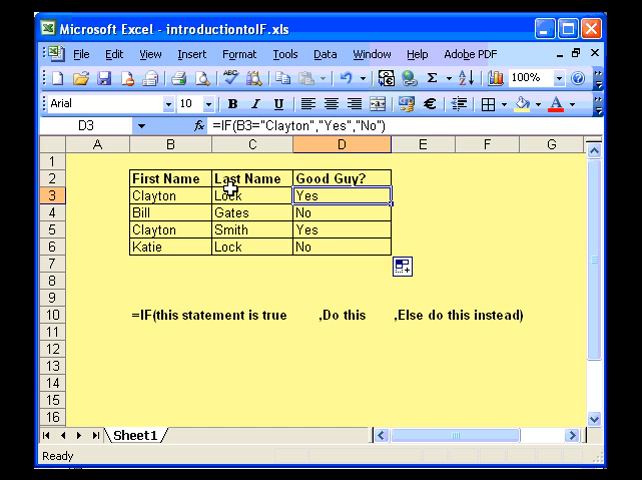
mouse_move(230, 157)
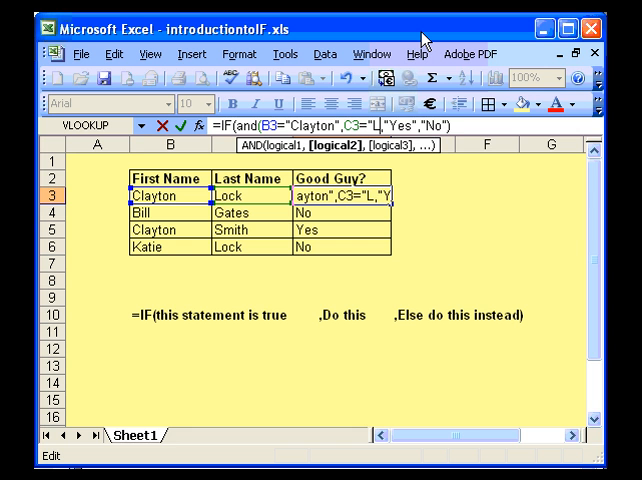
Complete the last-name test C3="Lock" inside D3's AND formula.
type("ock\")")
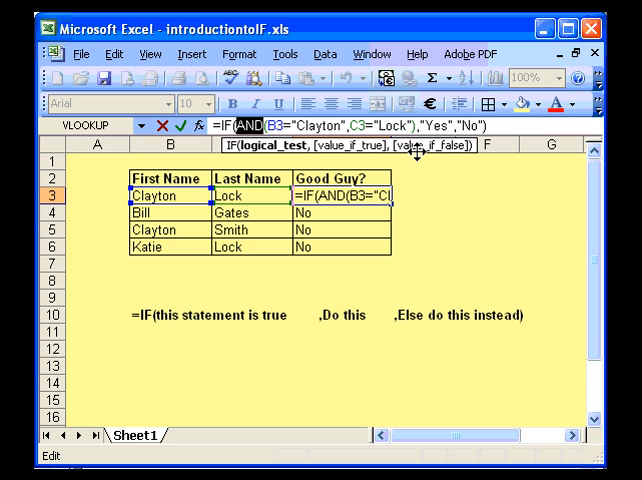
Replace AND with OR in D3's Good Guy? formula.
type("OR")
left_click(423, 195)
type("1")
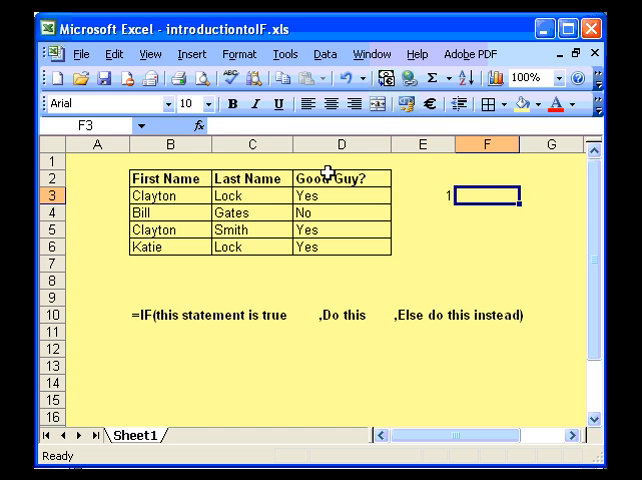
Enter =IF(E3=1,E3+30,E3) in F3, then change E3 to 3.
type("=if(")
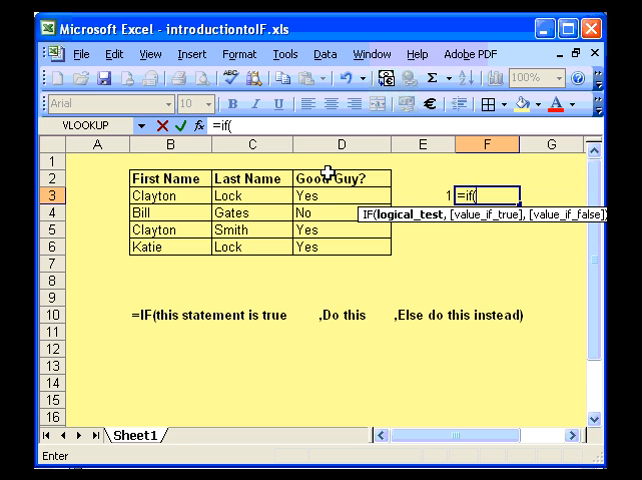
left_click(429, 192)
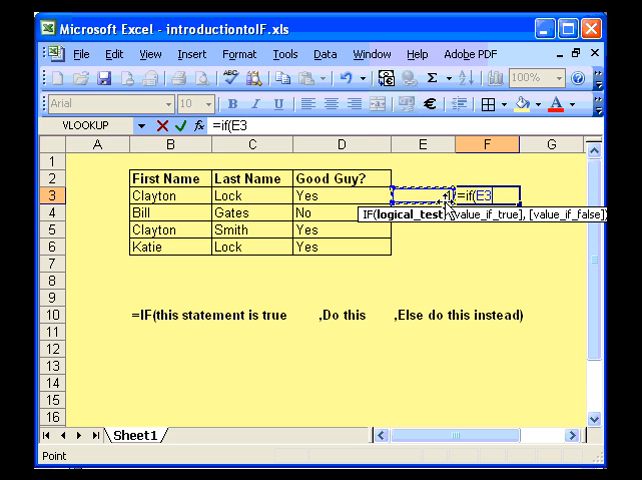
type("=1")
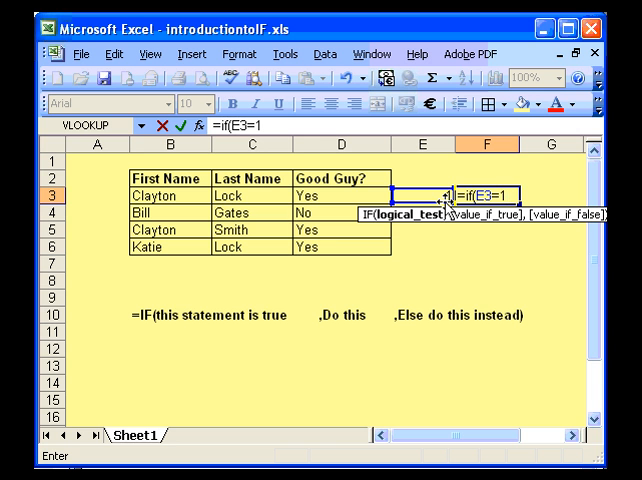
type(",")
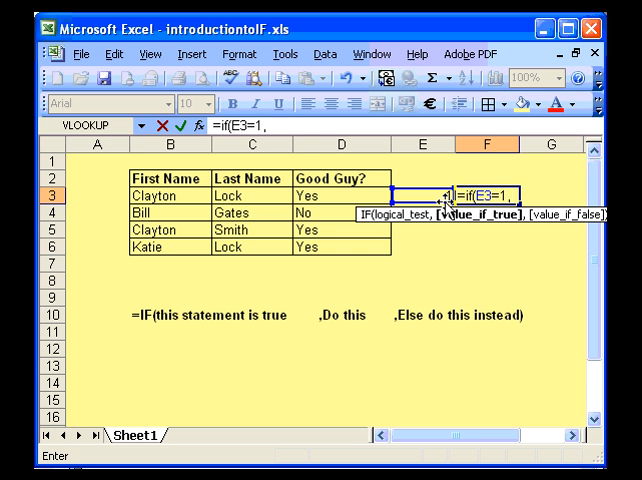
type("e3+")
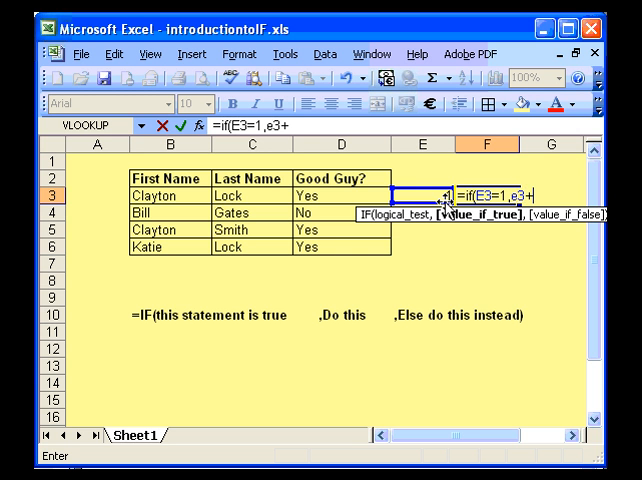
type("30")
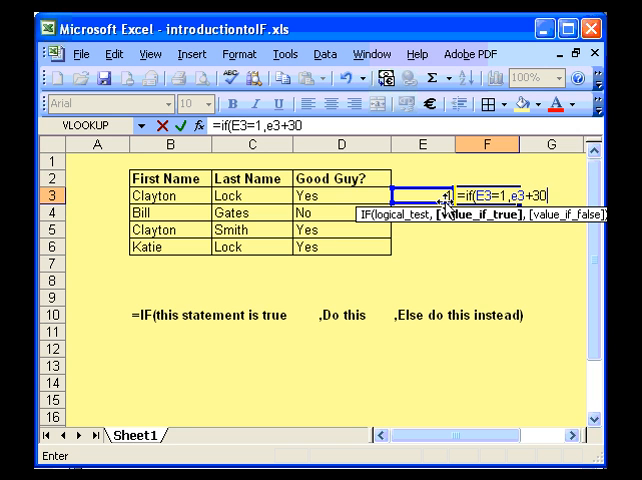
type(",e")
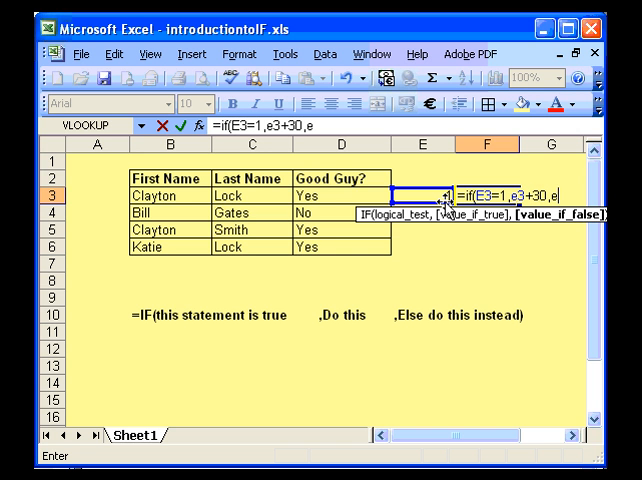
type("3)")
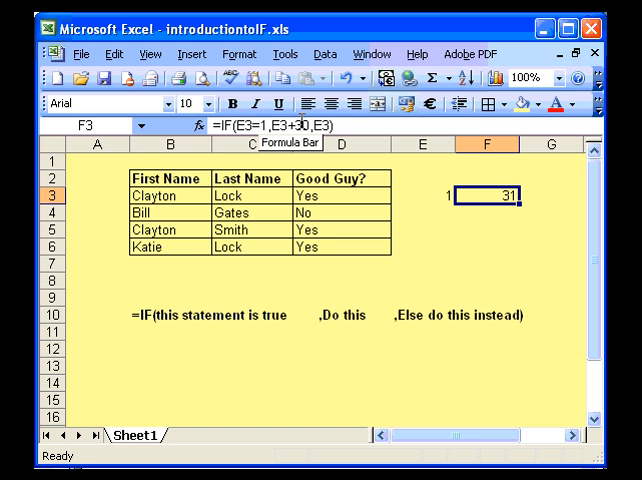
mouse_move(441, 196)
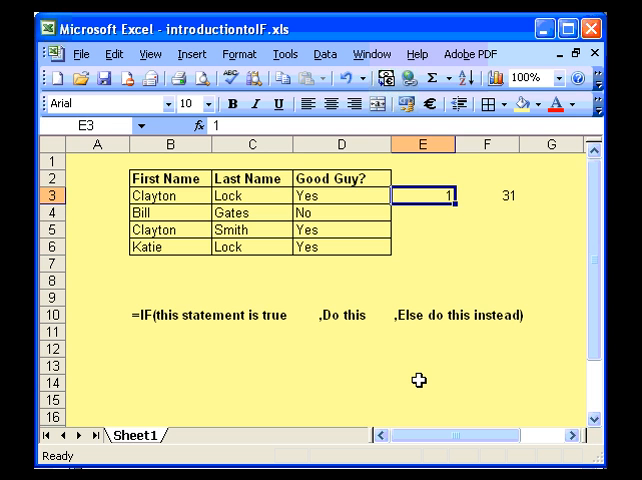
type("3")
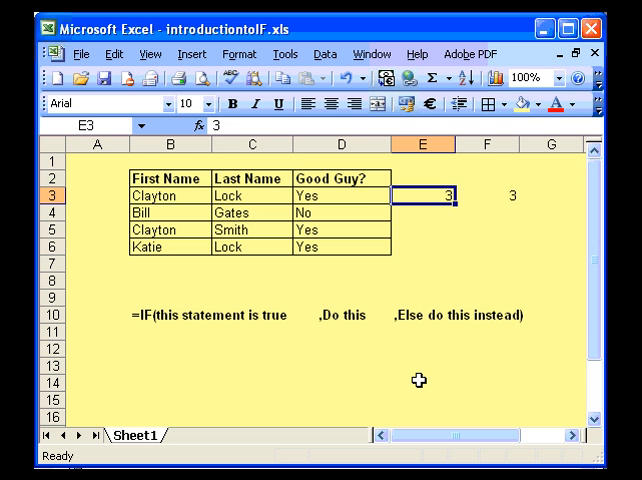